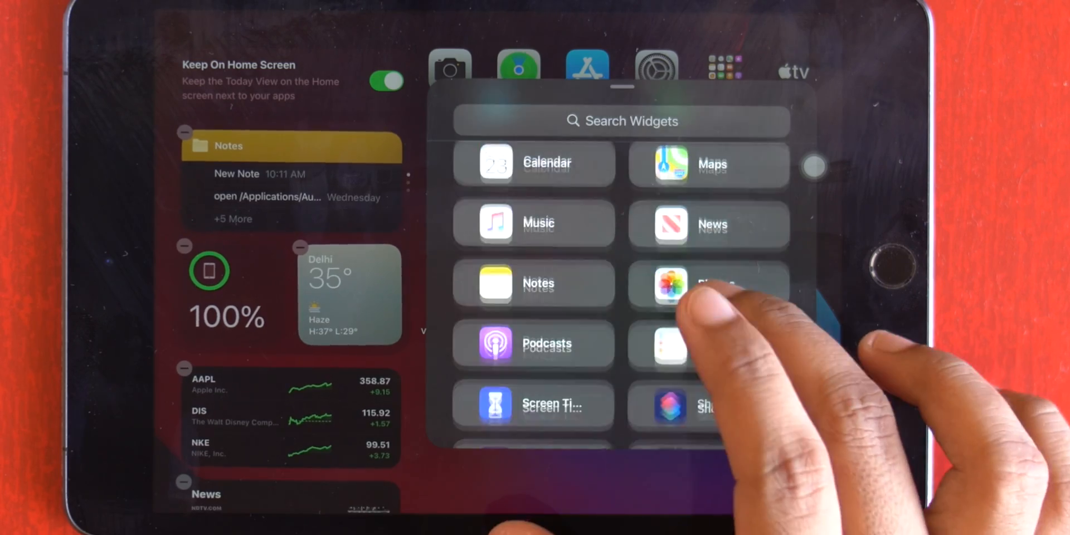
- Scroll down the widget gallery list past Calendar, Music, Notes and Podcasts
scroll("down", 3)
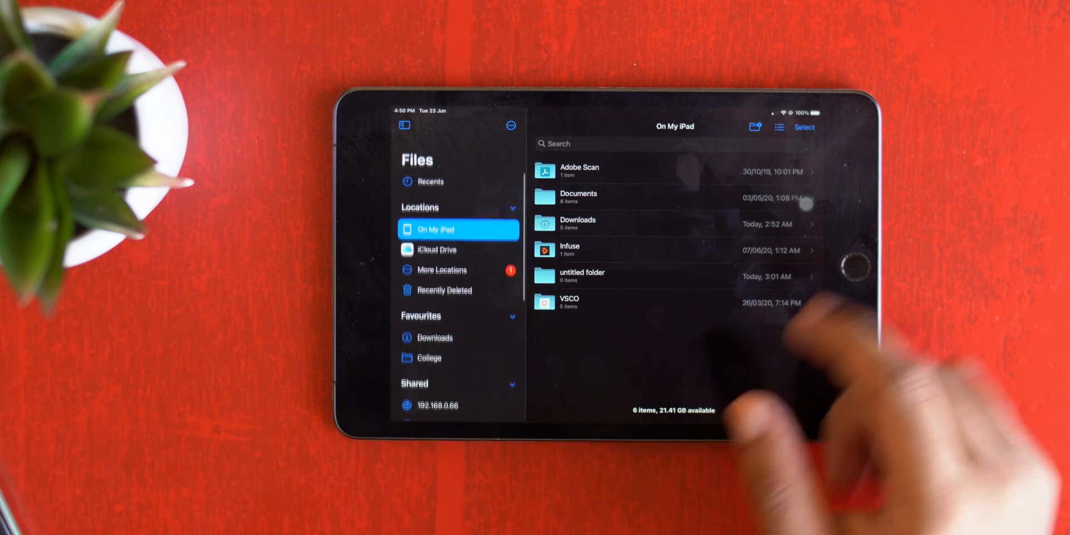
- Select On My iPad in the Files sidebar to show its six folders
left_click(779, 127)
type("the offi")
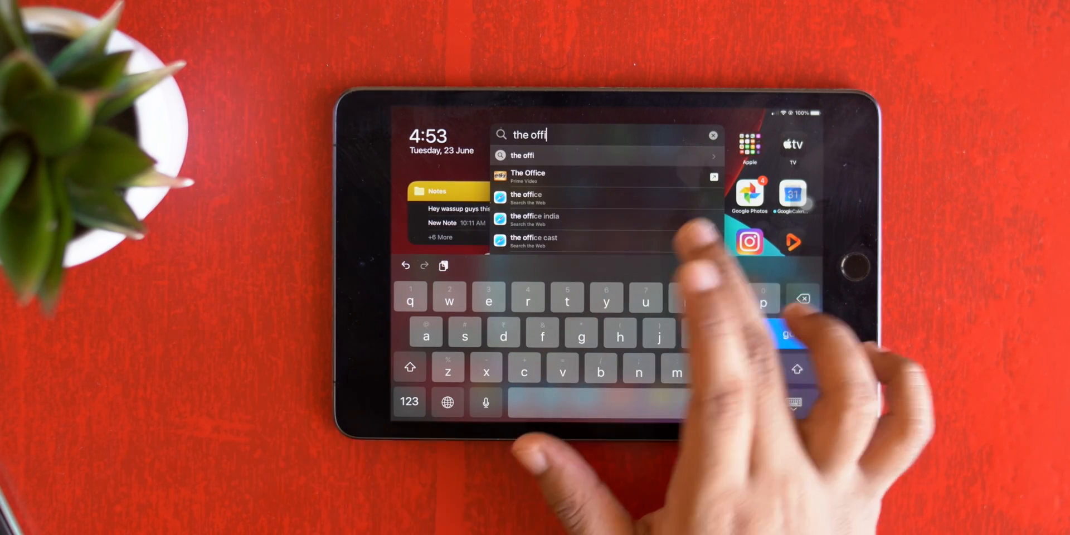
- Choose The Office search result, launching Prime Video
left_click(527, 176)
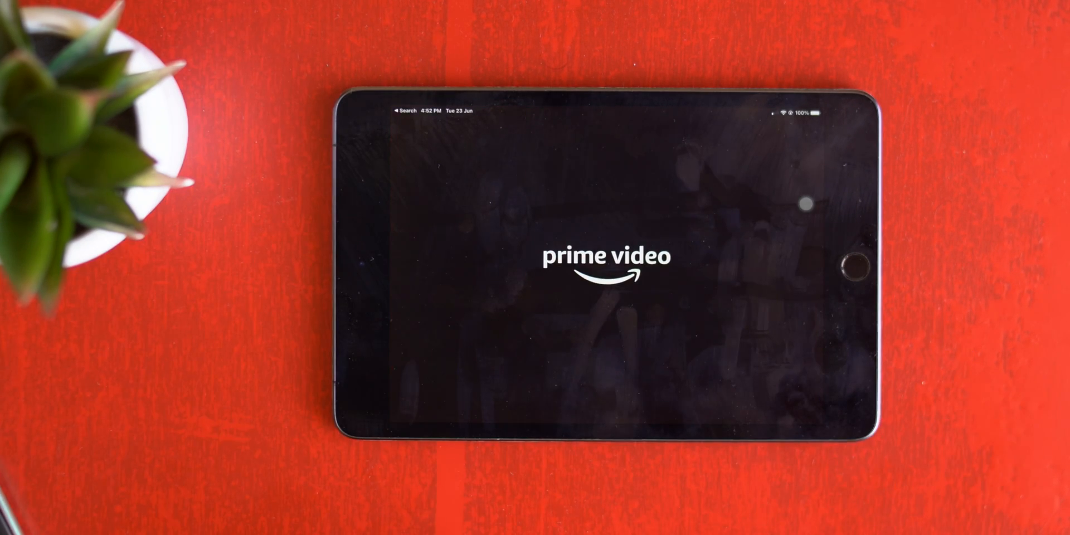